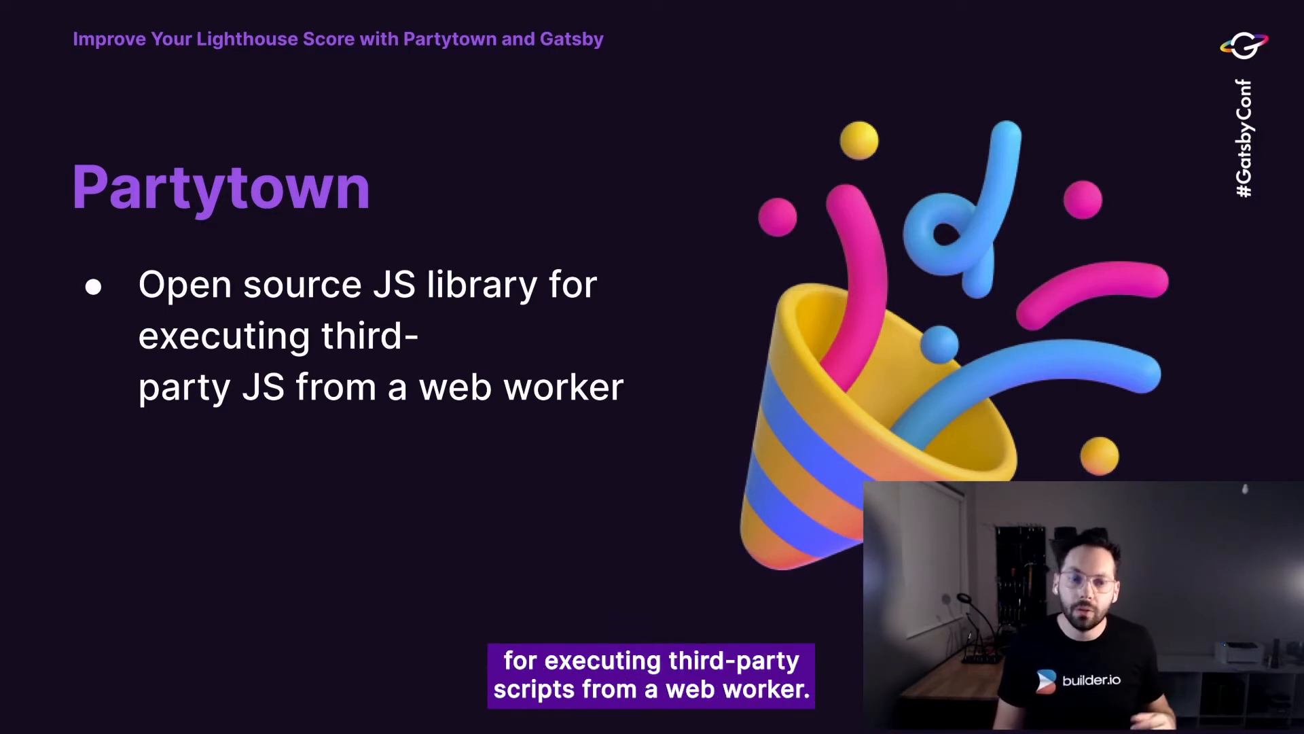
# Step: Advance the slideshow past the Partytown introduction slide
pyautogui.press('Right')
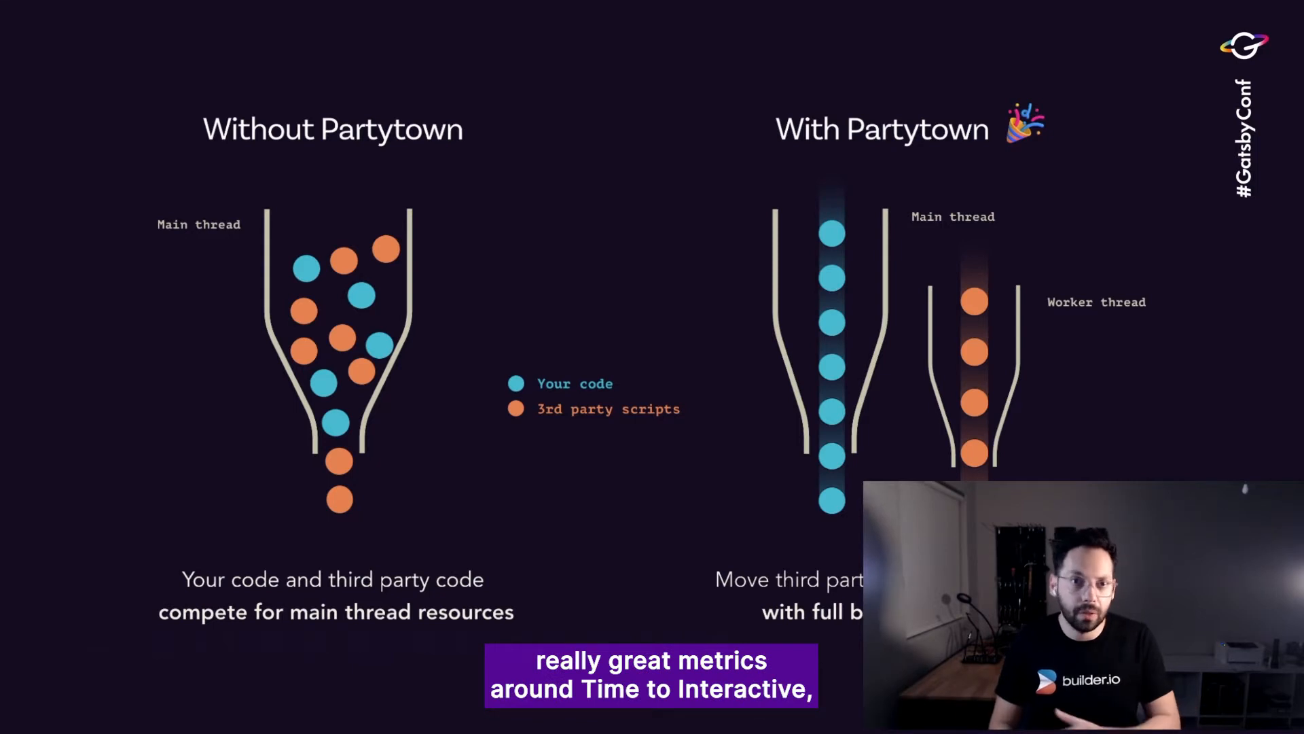
# Step: Advance the slideshow past the thread comparison slide to the Demo links slide
pyautogui.press('Right')
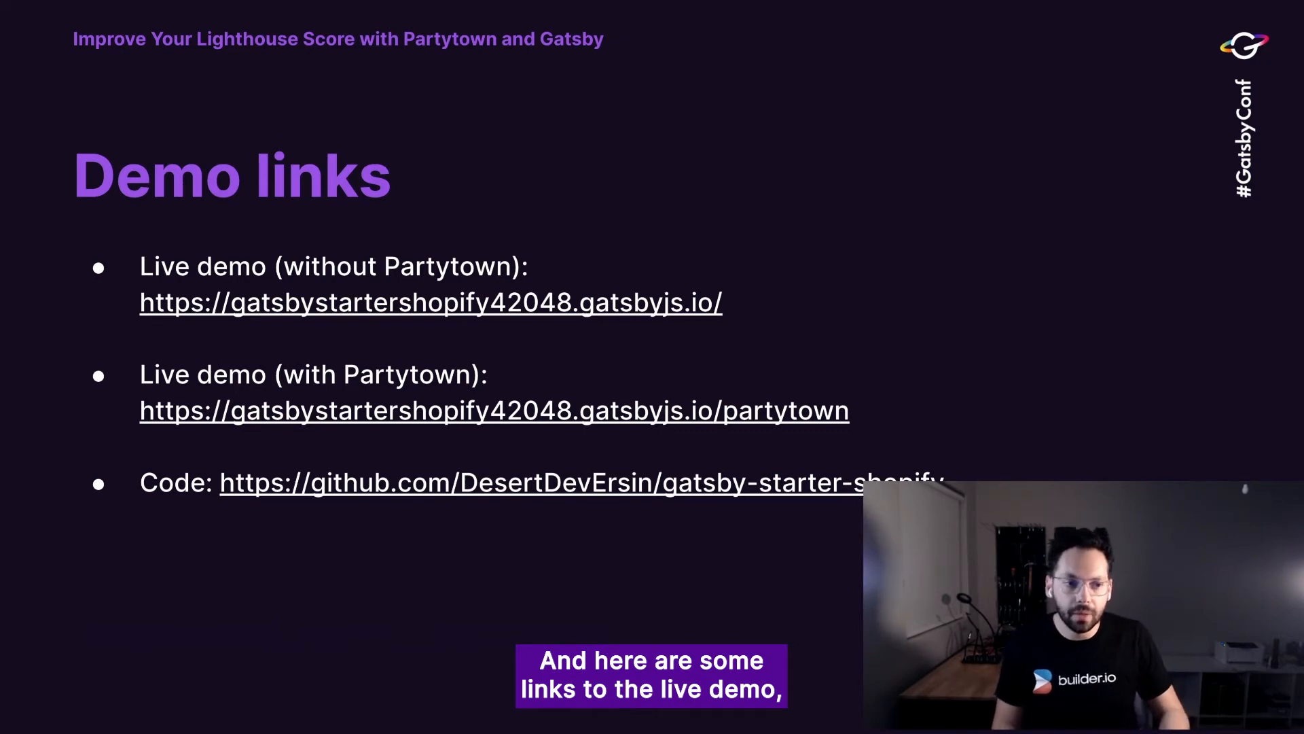
# Step: Exit the slideshow on the Demo links slide back to the deck editor
pyautogui.press('Escape')
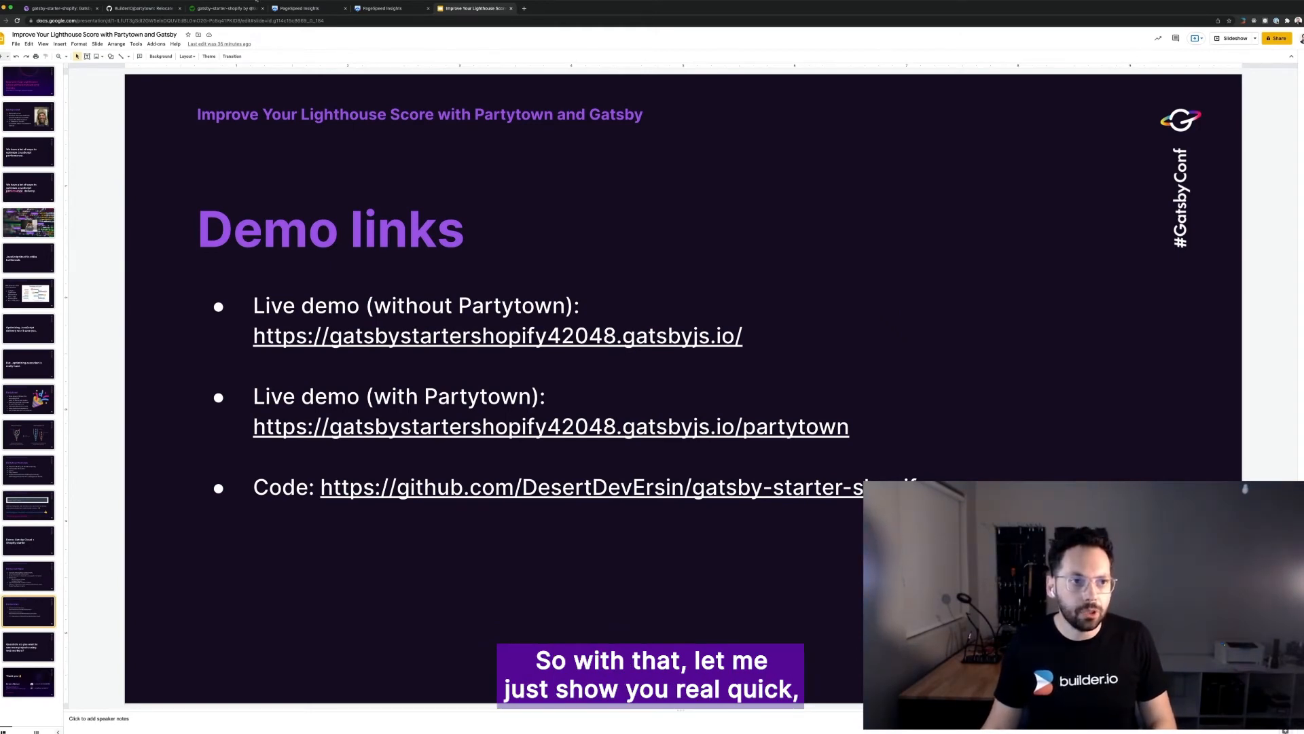
# Step: Show the locally running Gatsby + Shopify demo store homepage with its welcome video
pyautogui.click(225, 8)
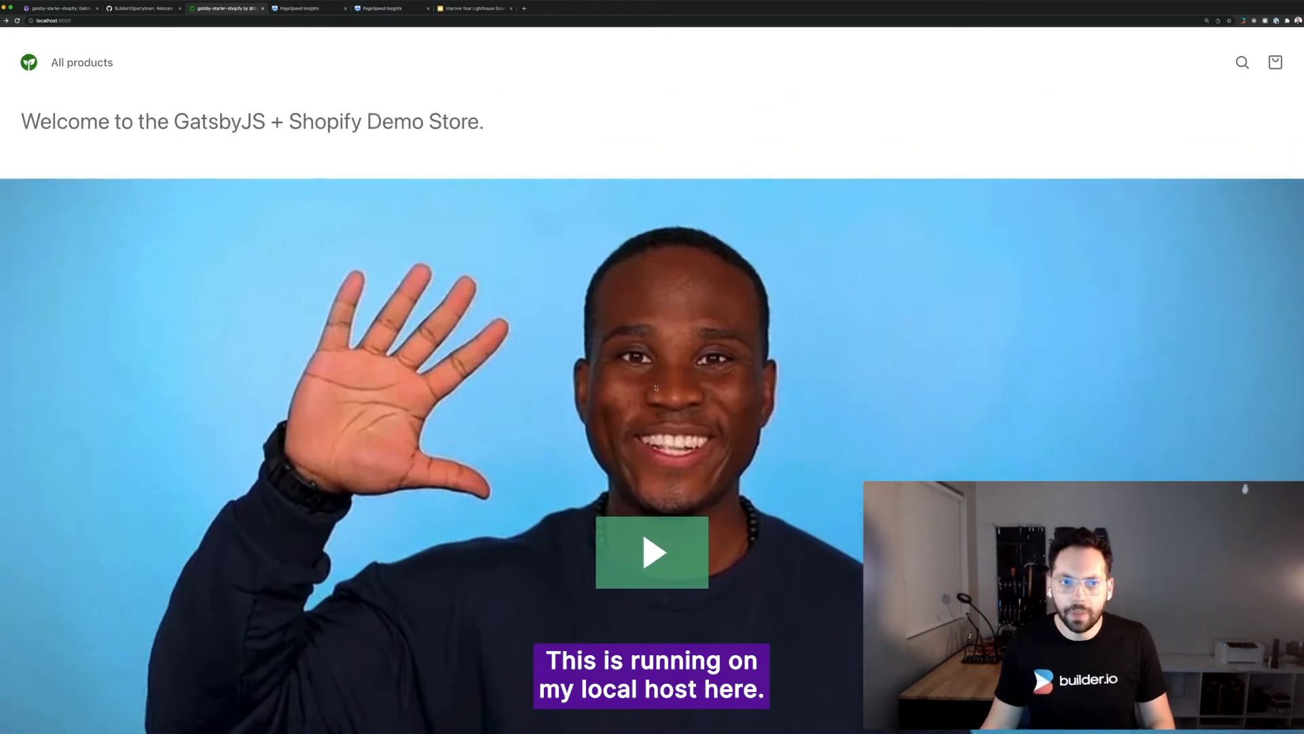
pyautogui.click(652, 553)
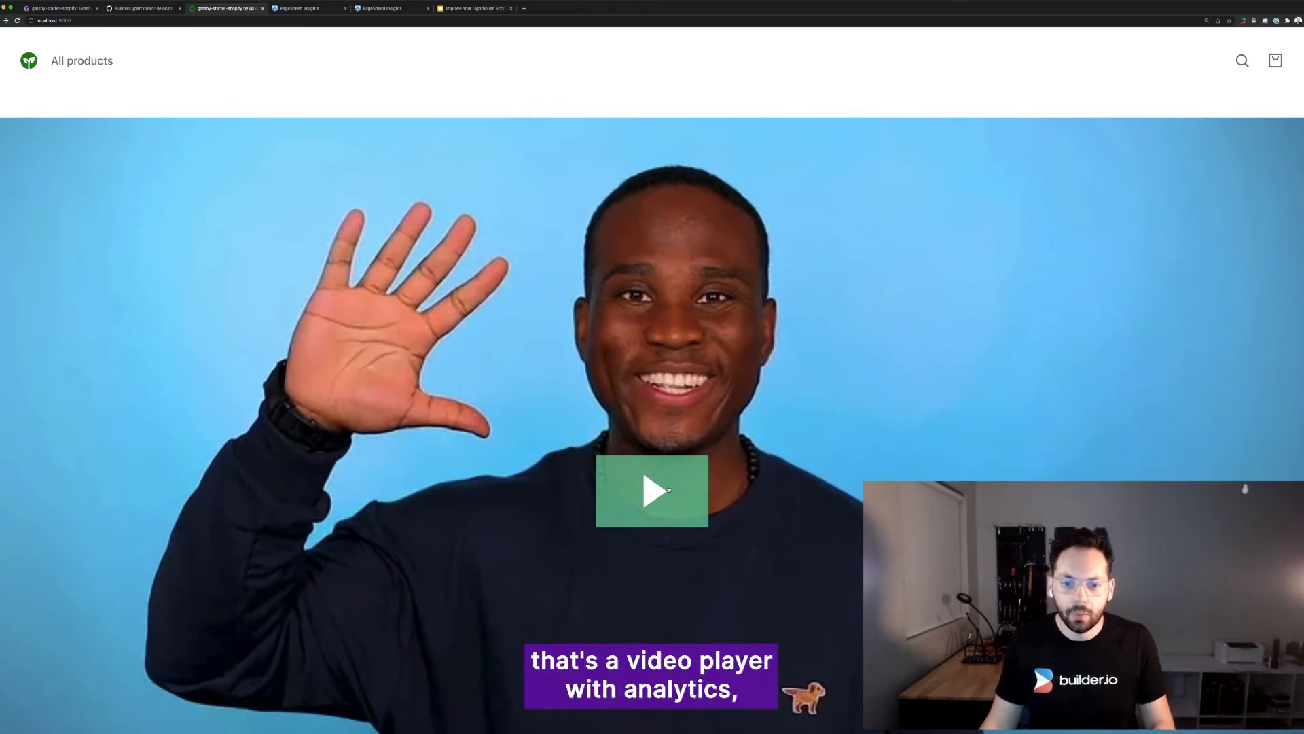
pyautogui.click(652, 492)
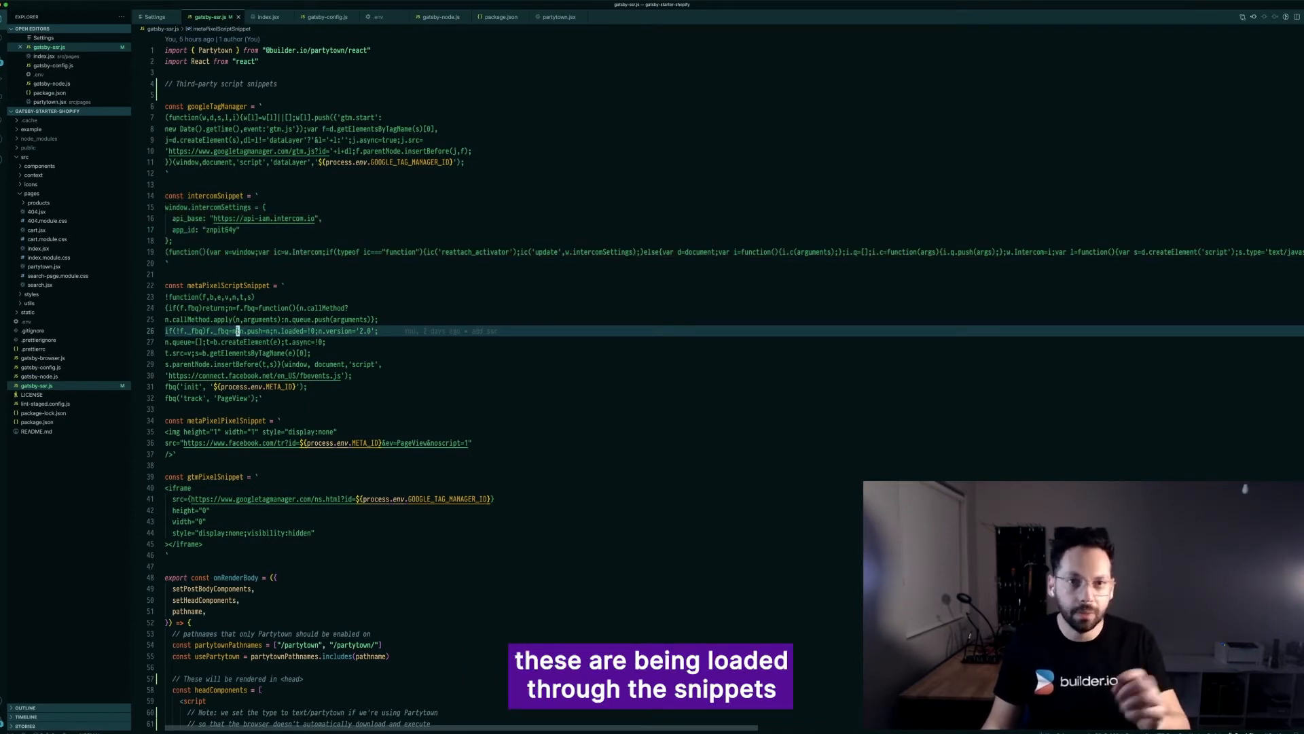
# Step: Scroll through gatsby-ssr.js past the Partytown import to the Google Tag Manager, Intercom and Meta Pixel snippets
pyautogui.scroll(-3)
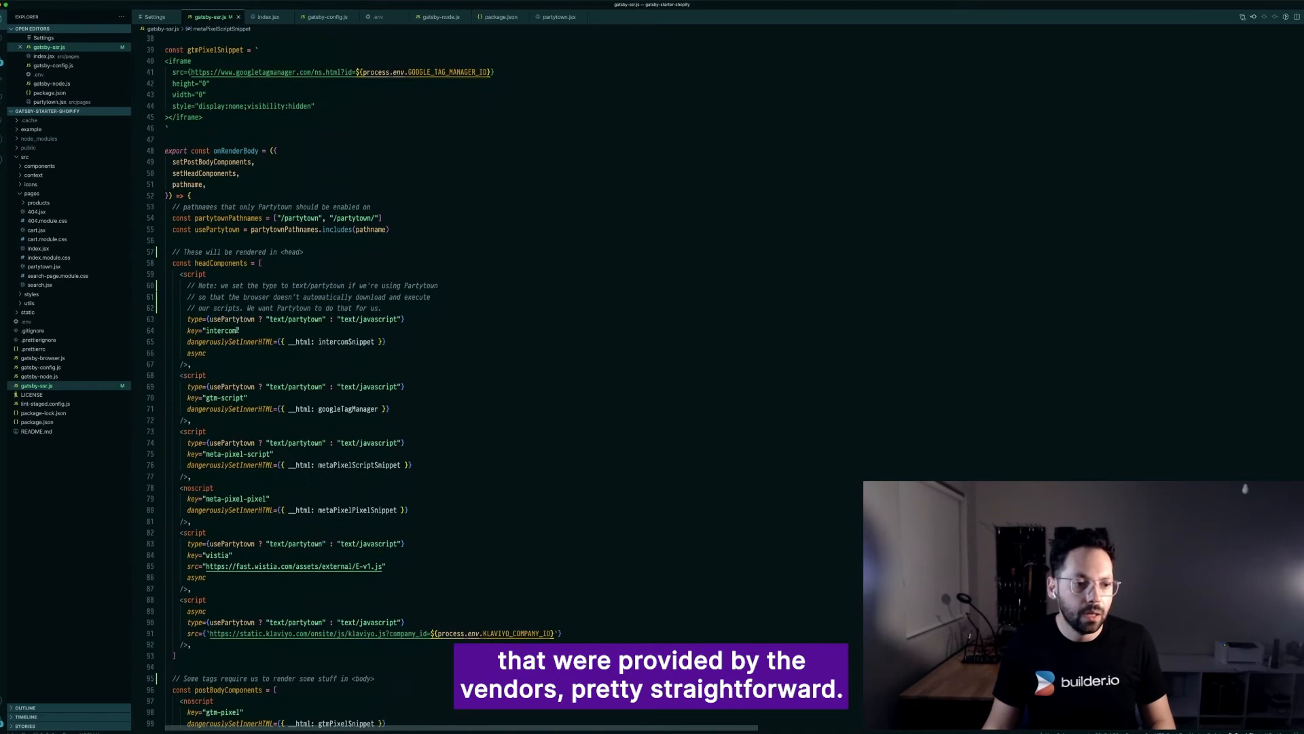
pyautogui.scroll(-3)
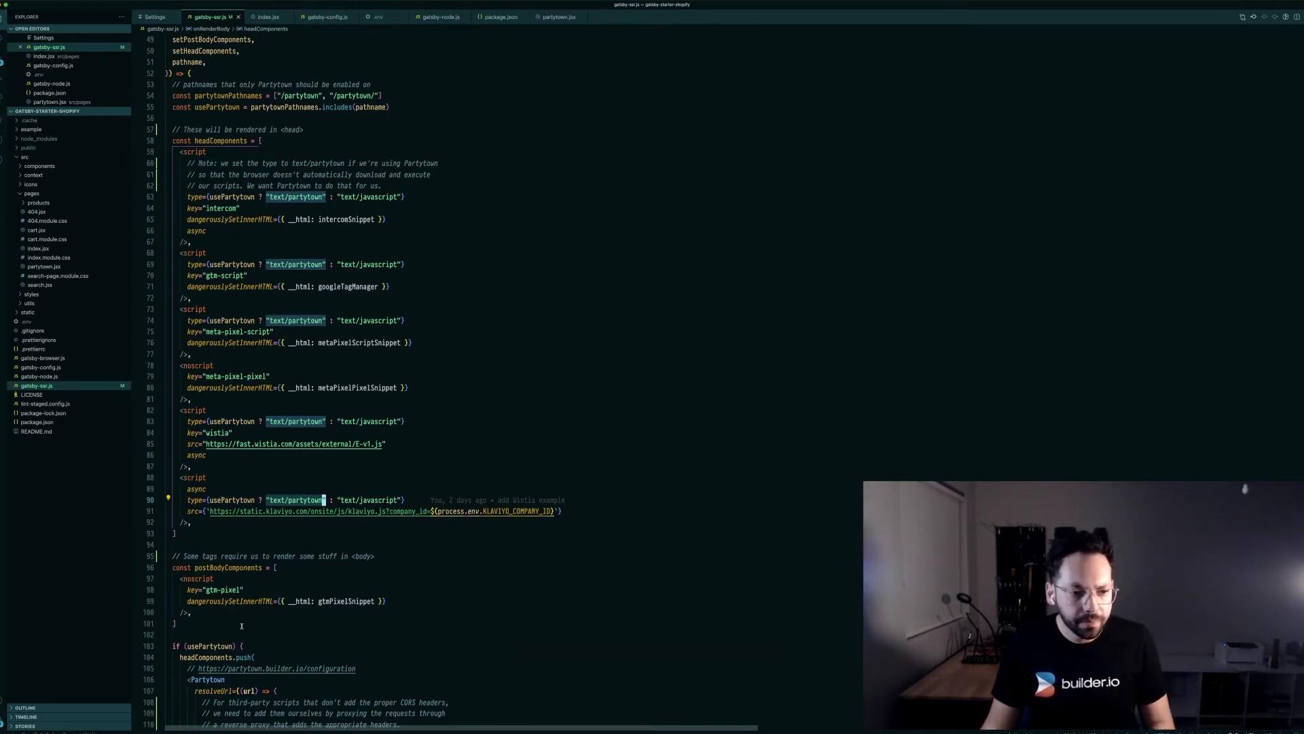
pyautogui.scroll(-3)
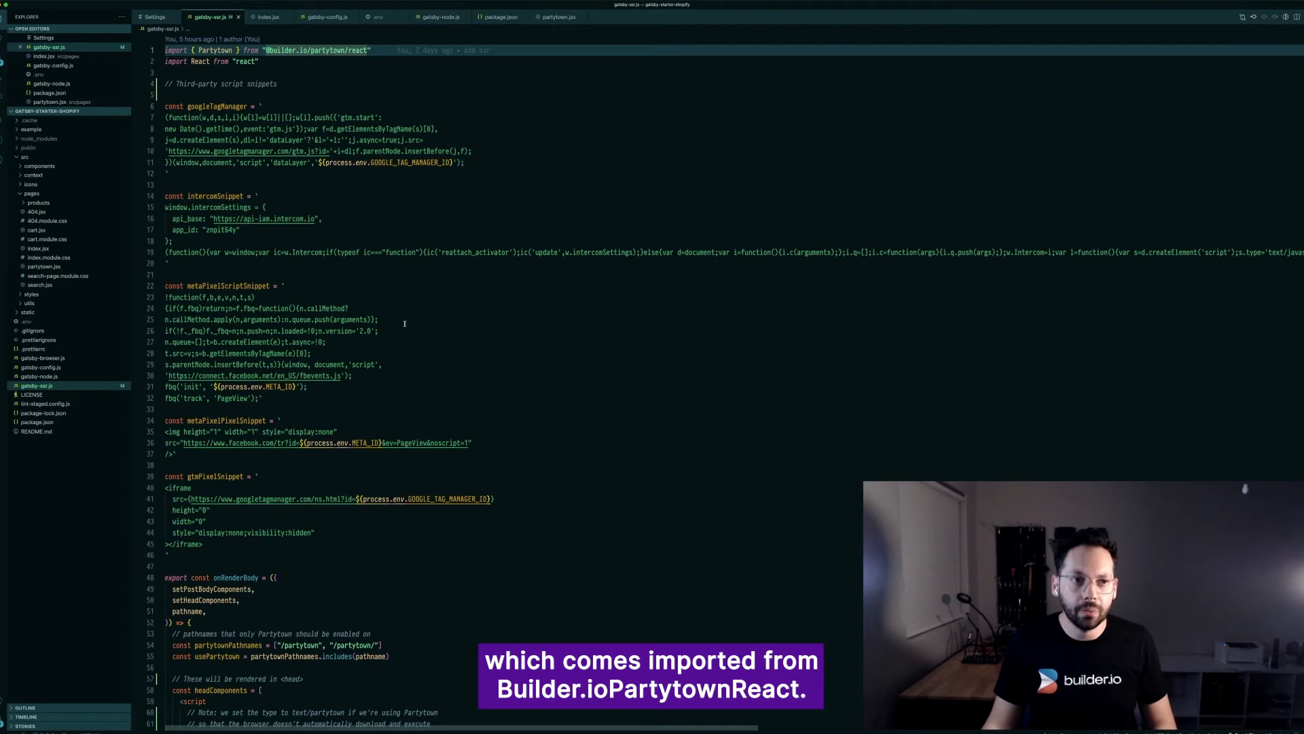
pyautogui.scroll(-3)
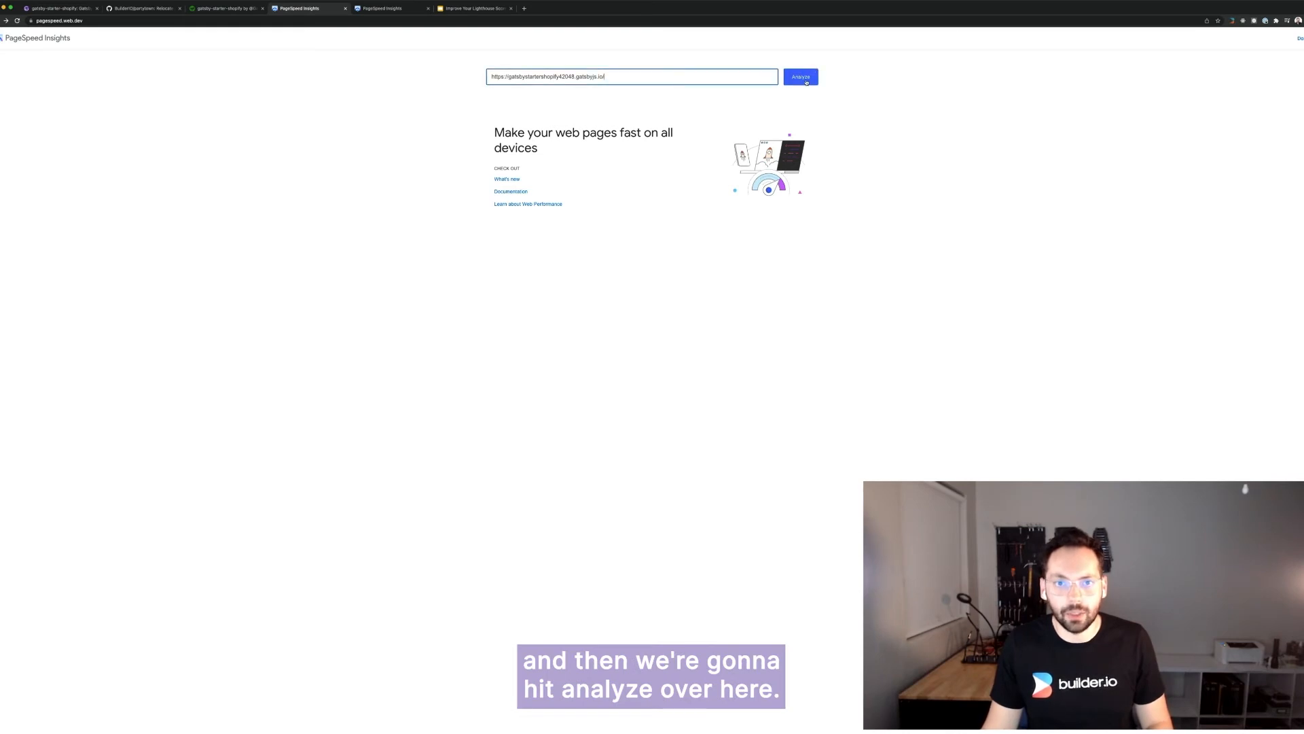
# Step: Run the PageSpeed Insights analysis on the gatsbyjs.io hosted store URL
pyautogui.click(632, 76)
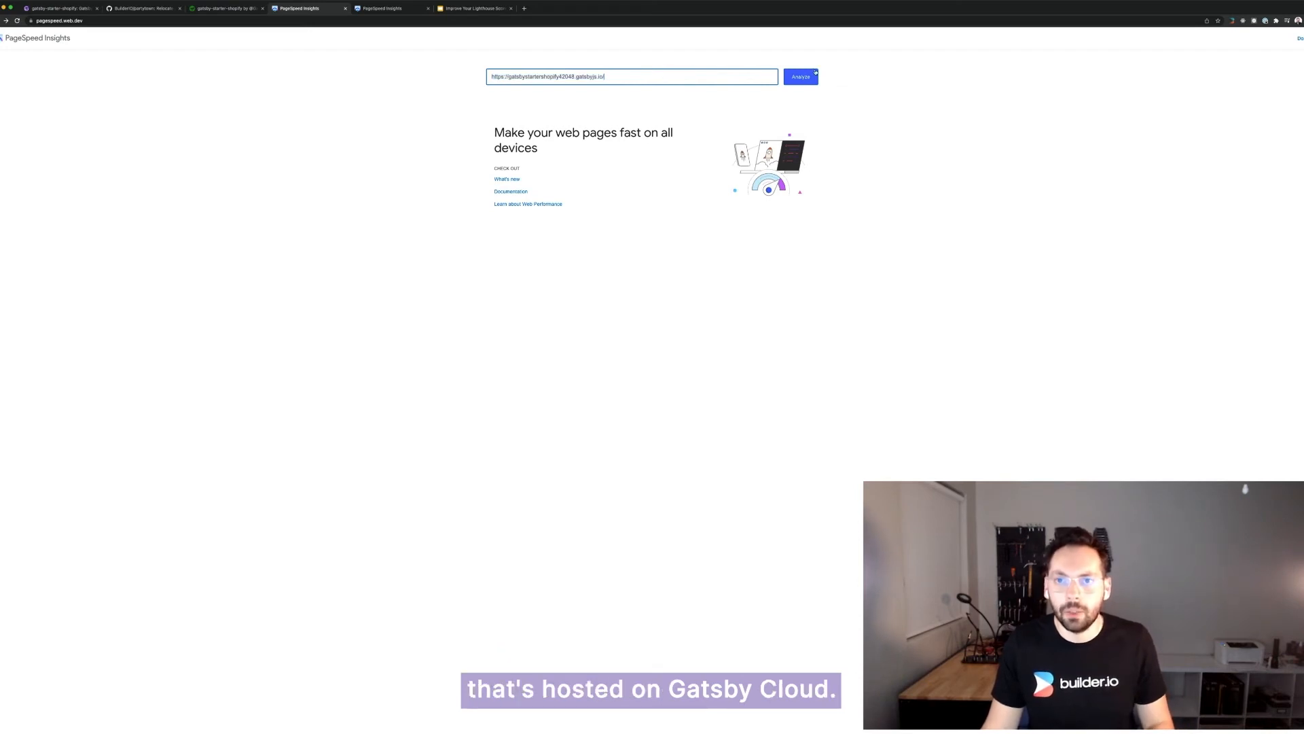
pyautogui.click(799, 76)
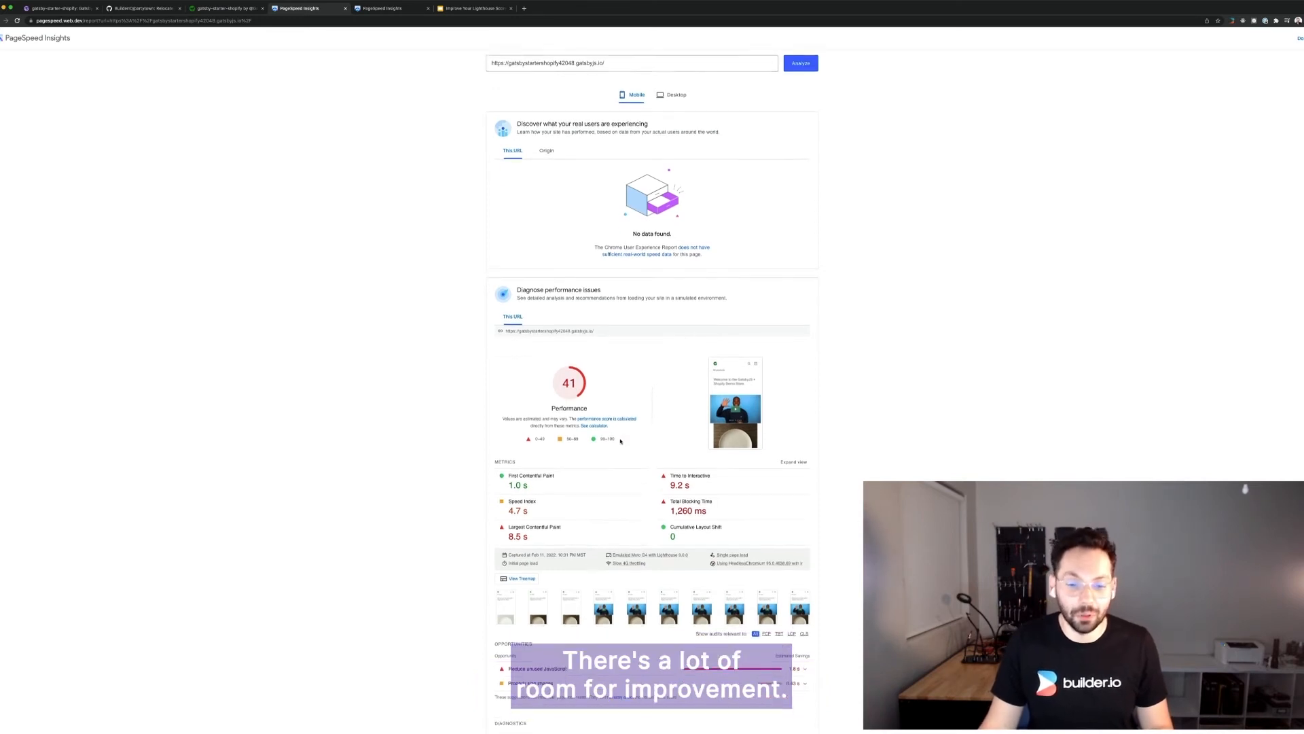
# Step: Review the mobile report scoring 41, then switch to the second PageSpeed Insights tab
pyautogui.scroll(-3)
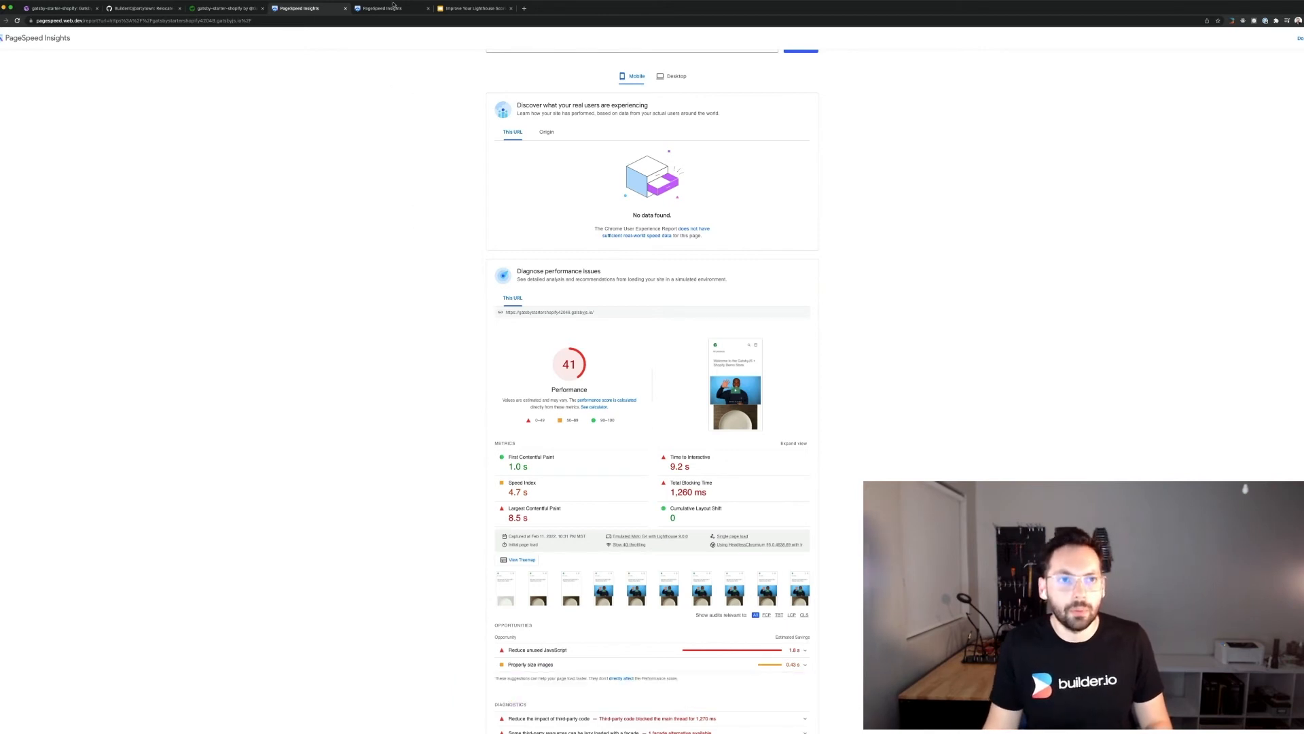
pyautogui.click(381, 8)
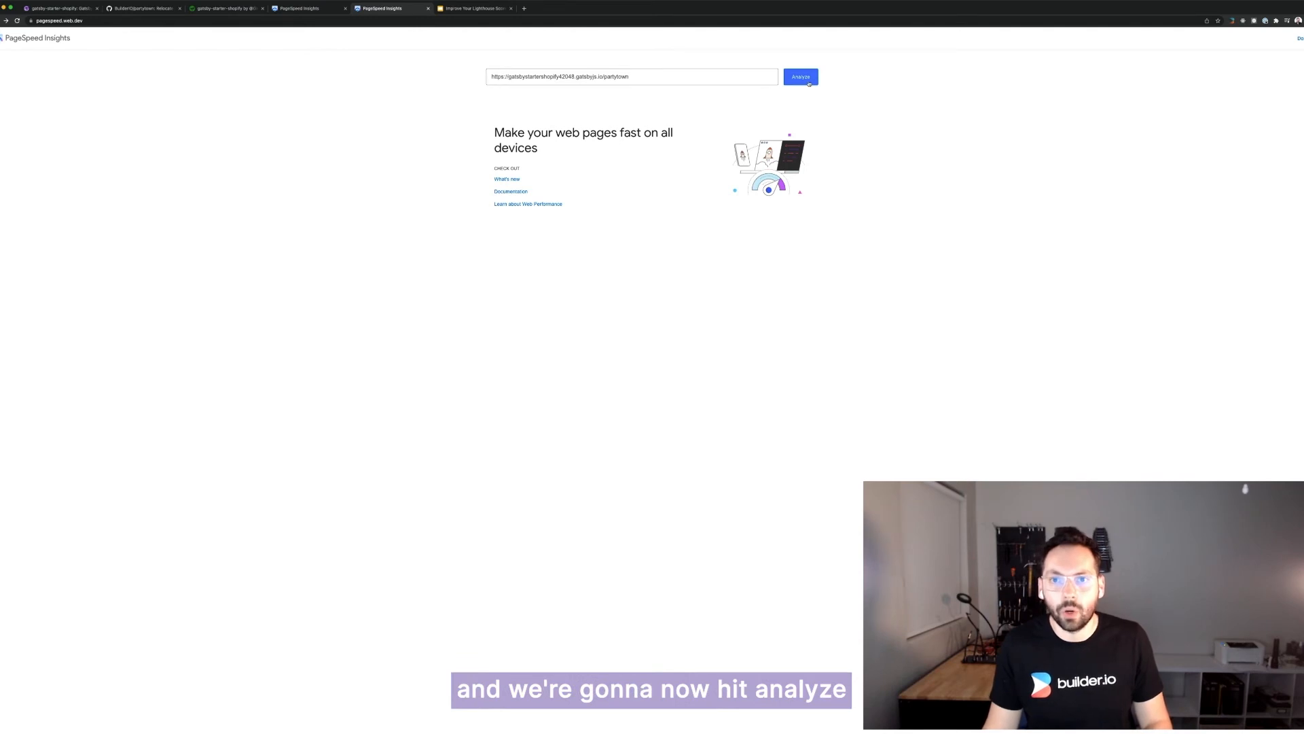
# Step: Analyze the Partytown store URL, which scores 90 on mobile Performance
pyautogui.doubleClick(617, 76)
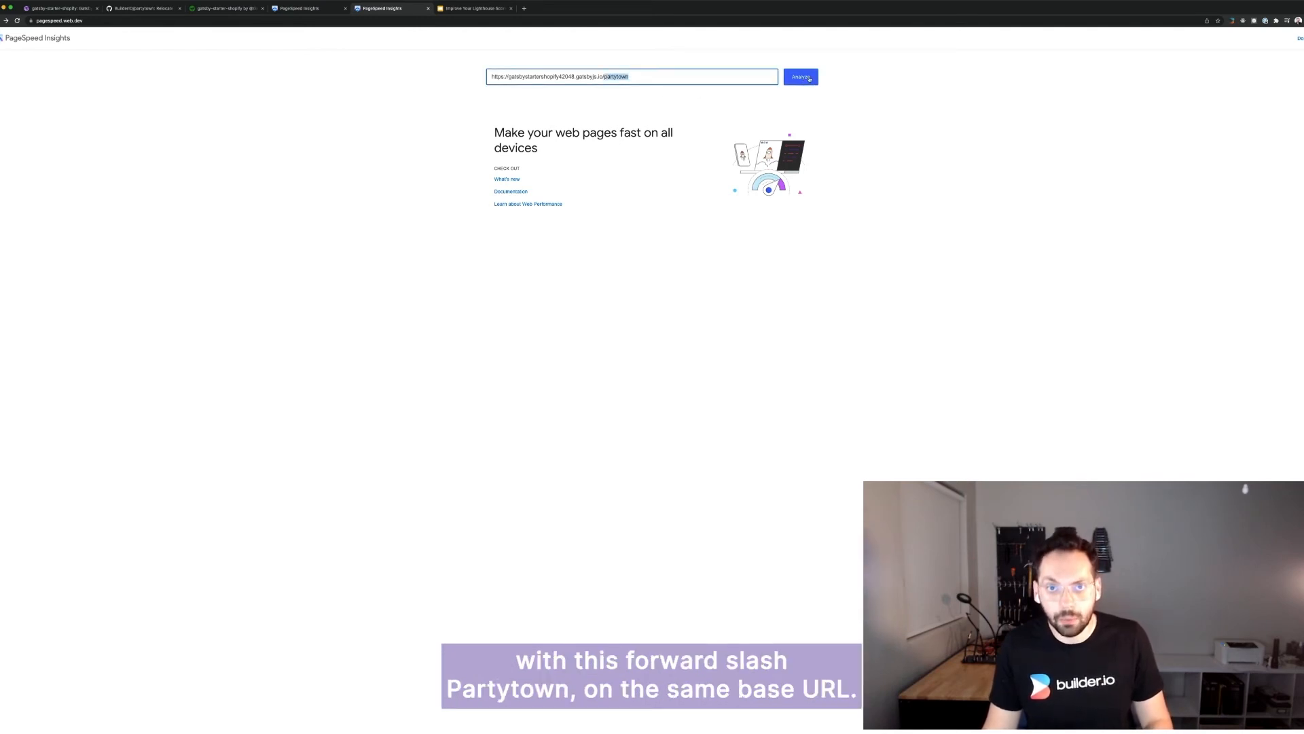
pyautogui.click(799, 77)
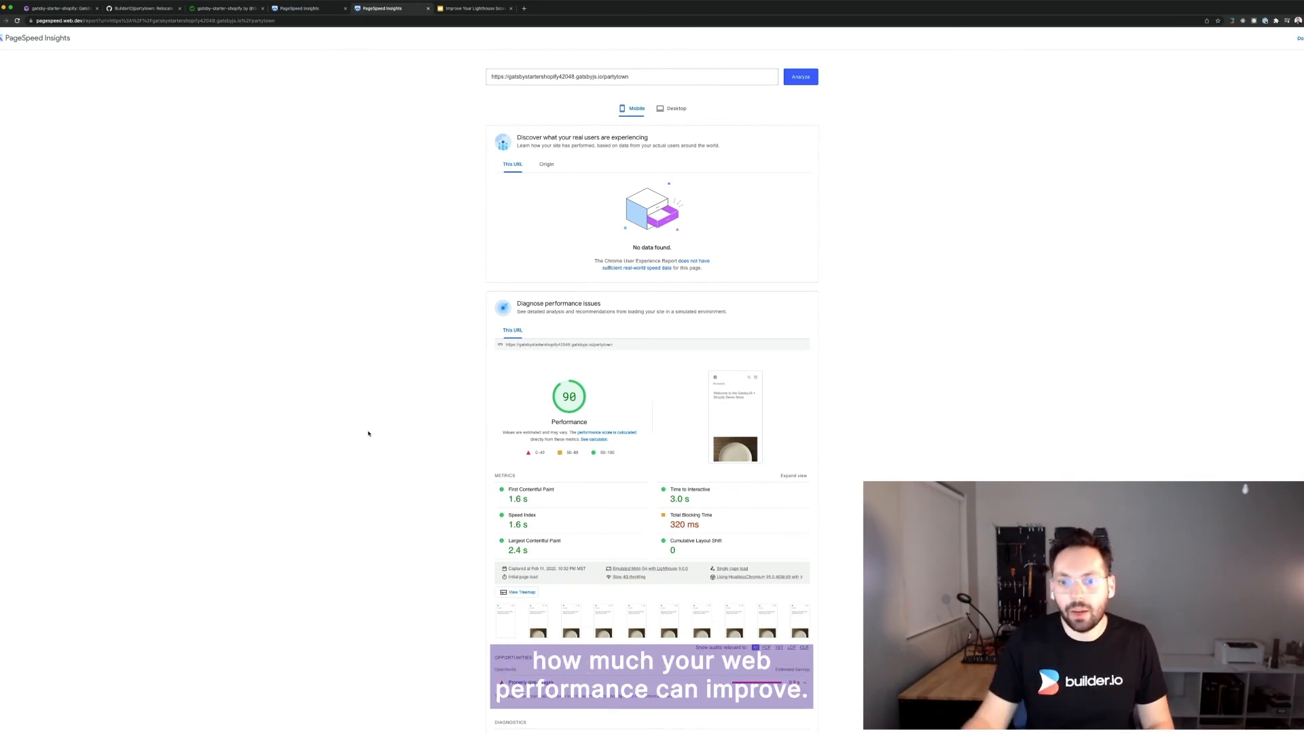
pyautogui.moveTo(359, 358)
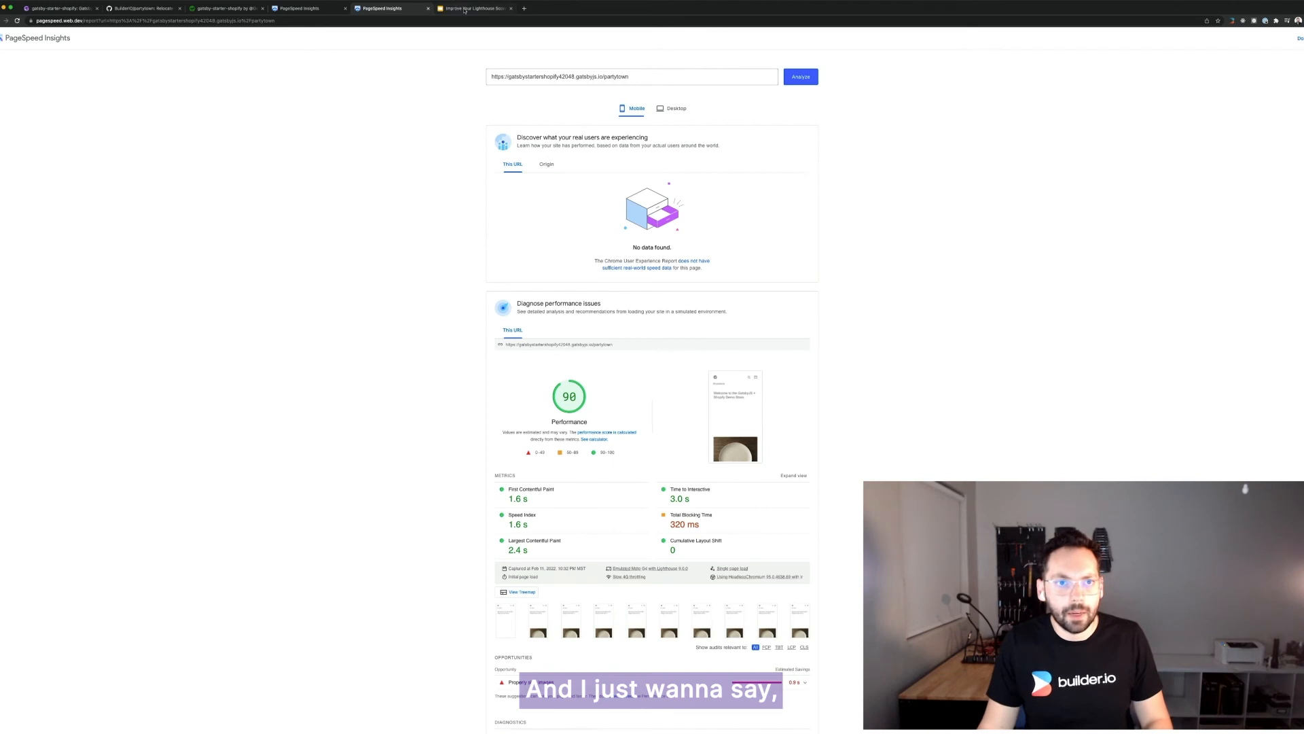
# Step: Return to the Slides deck and reach the closing Thank you slide
pyautogui.click(474, 8)
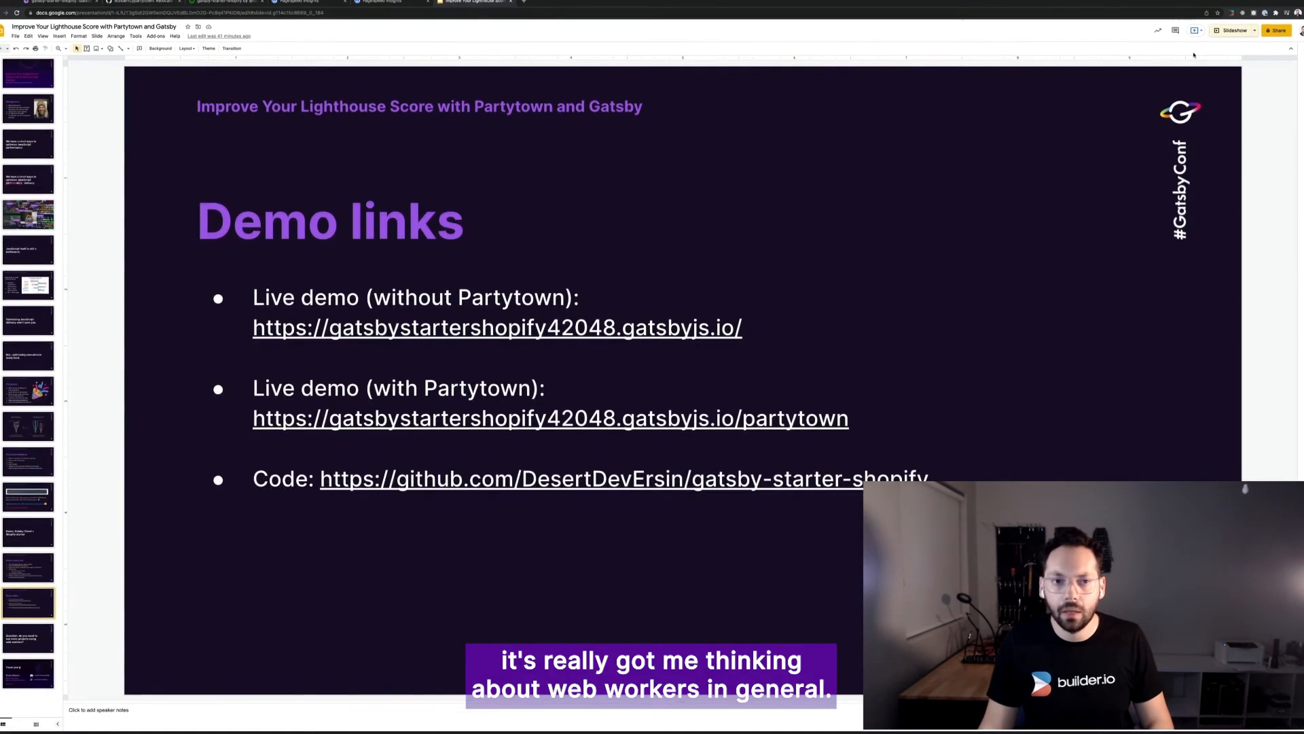
pyautogui.click(1232, 31)
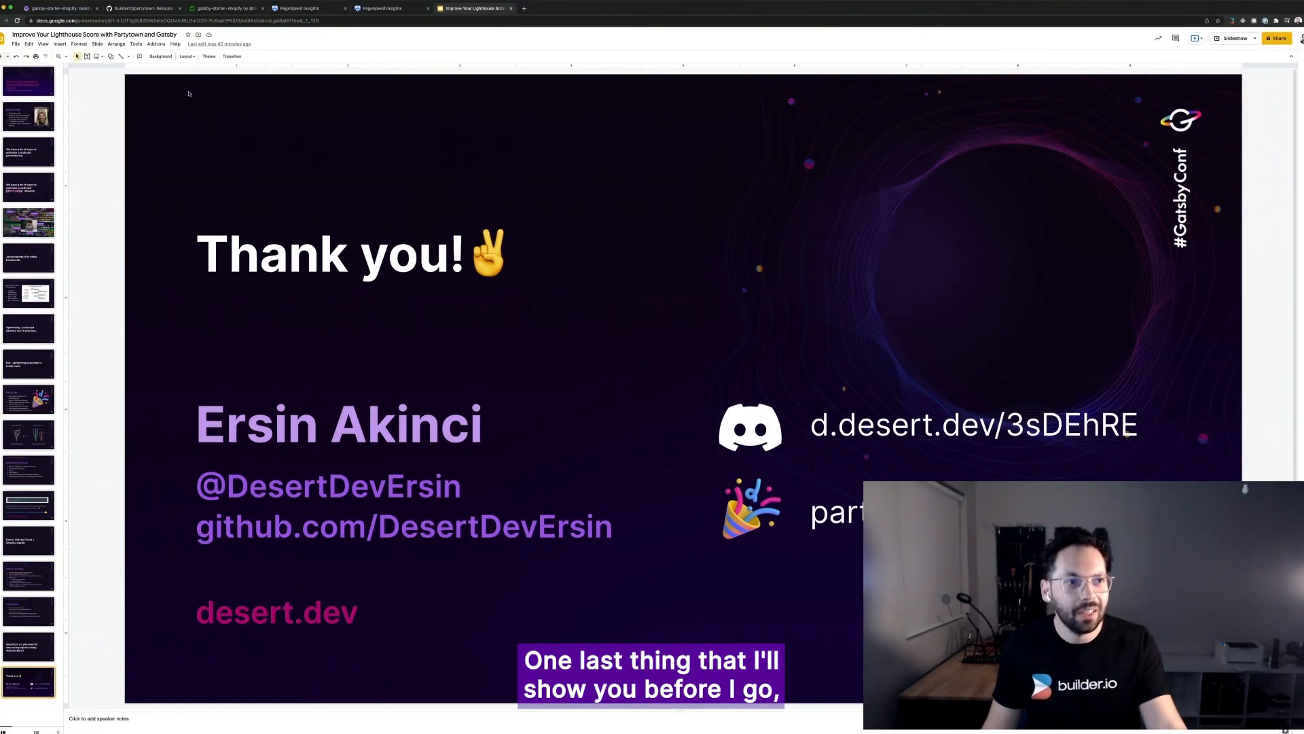
# Step: Show the Partytown repository's open pull requests and the angular implementation PR #7
pyautogui.click(141, 8)
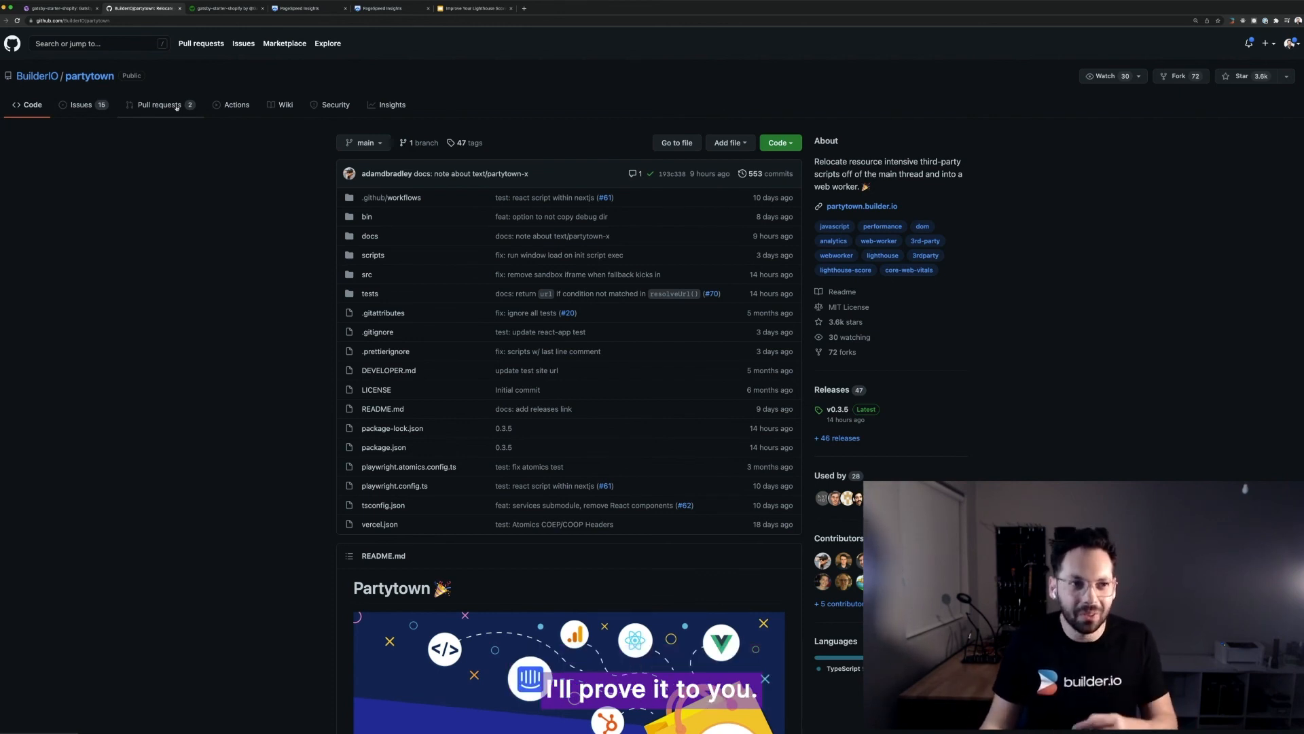
pyautogui.click(159, 105)
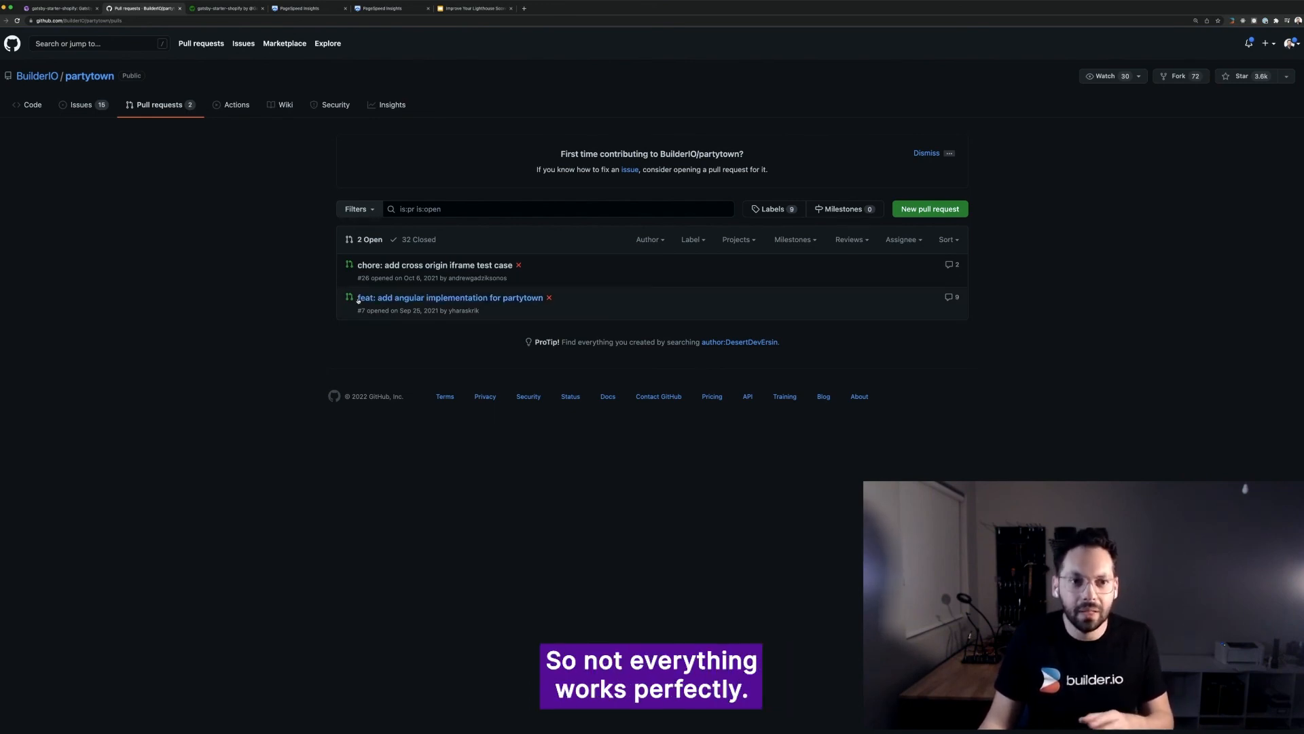
pyautogui.moveTo(434, 265)
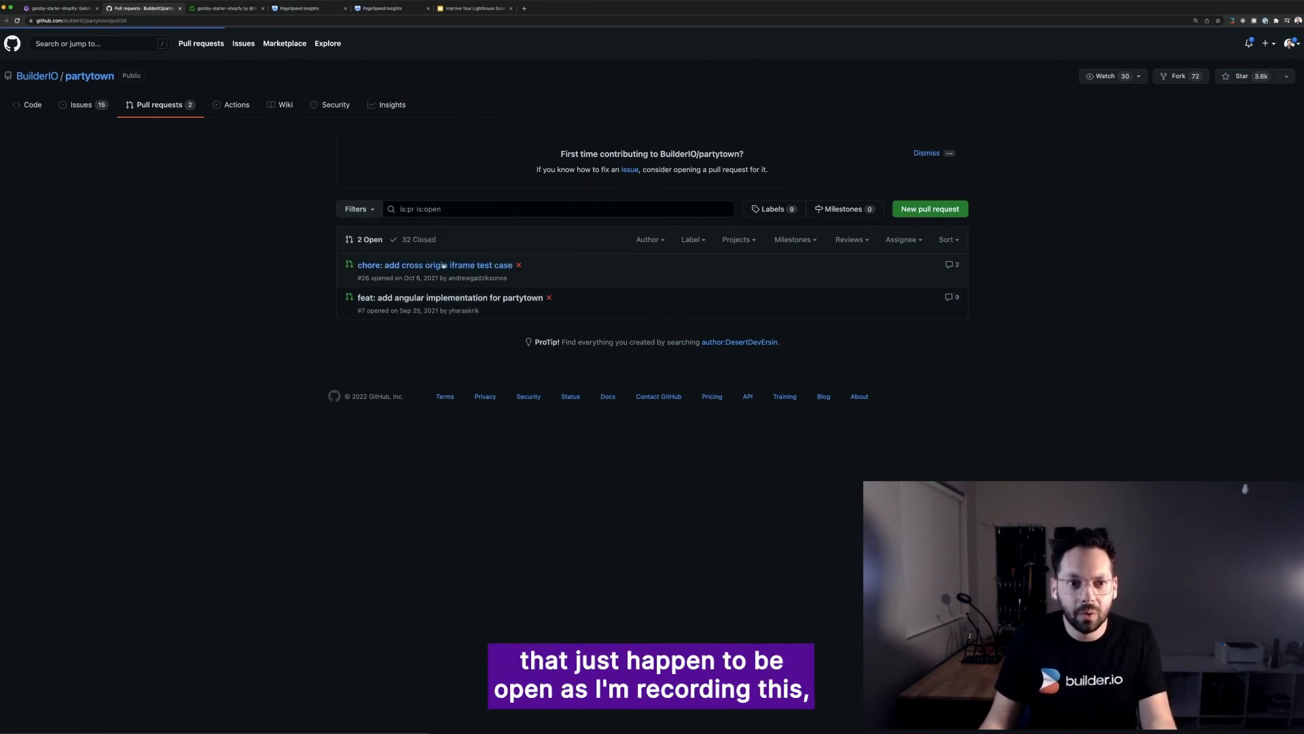
pyautogui.click(435, 265)
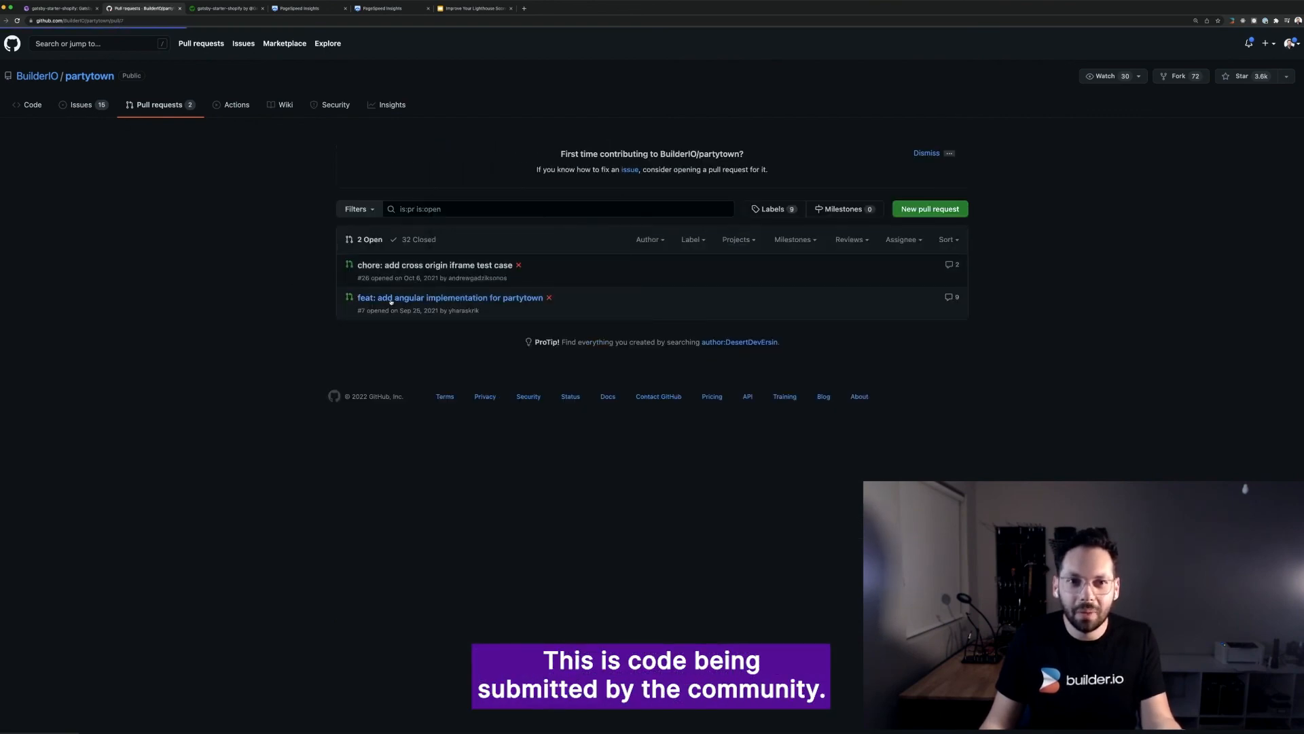
pyautogui.click(450, 298)
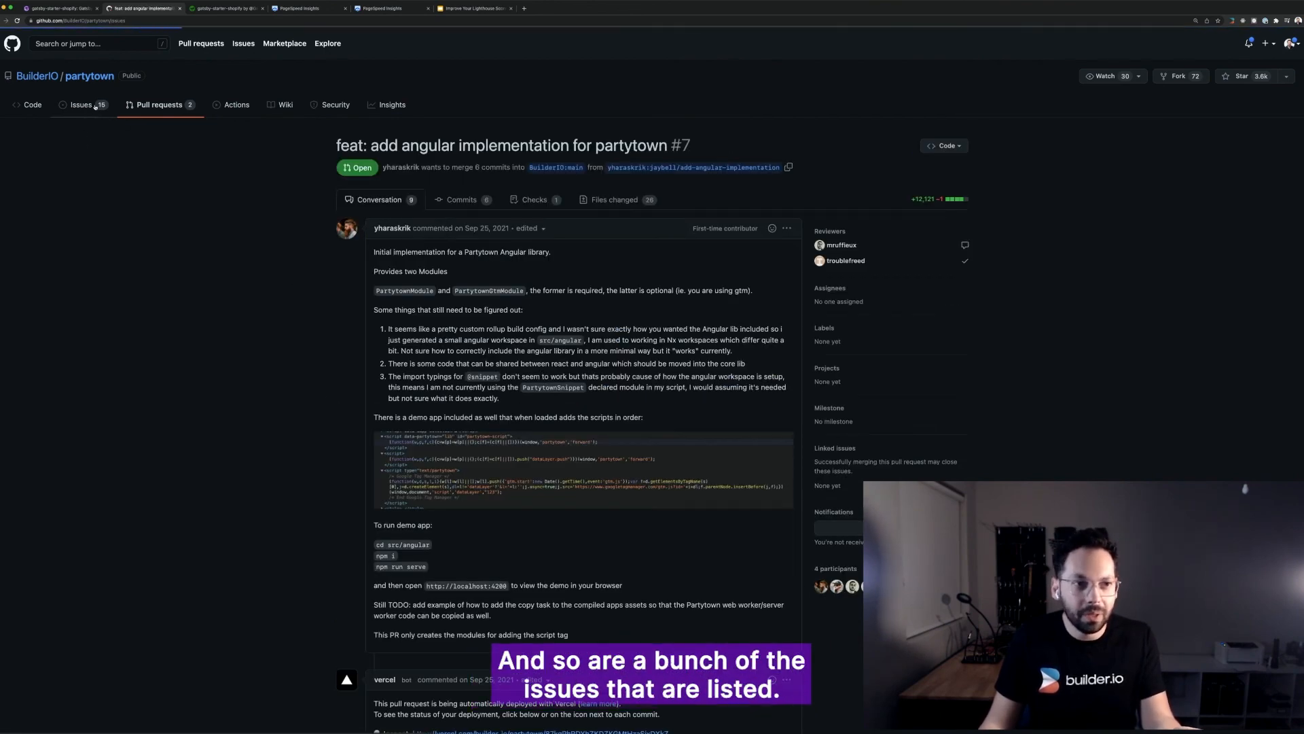
# Step: Show the repository's open issues, then return to the Code overview and scroll to the README
pyautogui.click(80, 105)
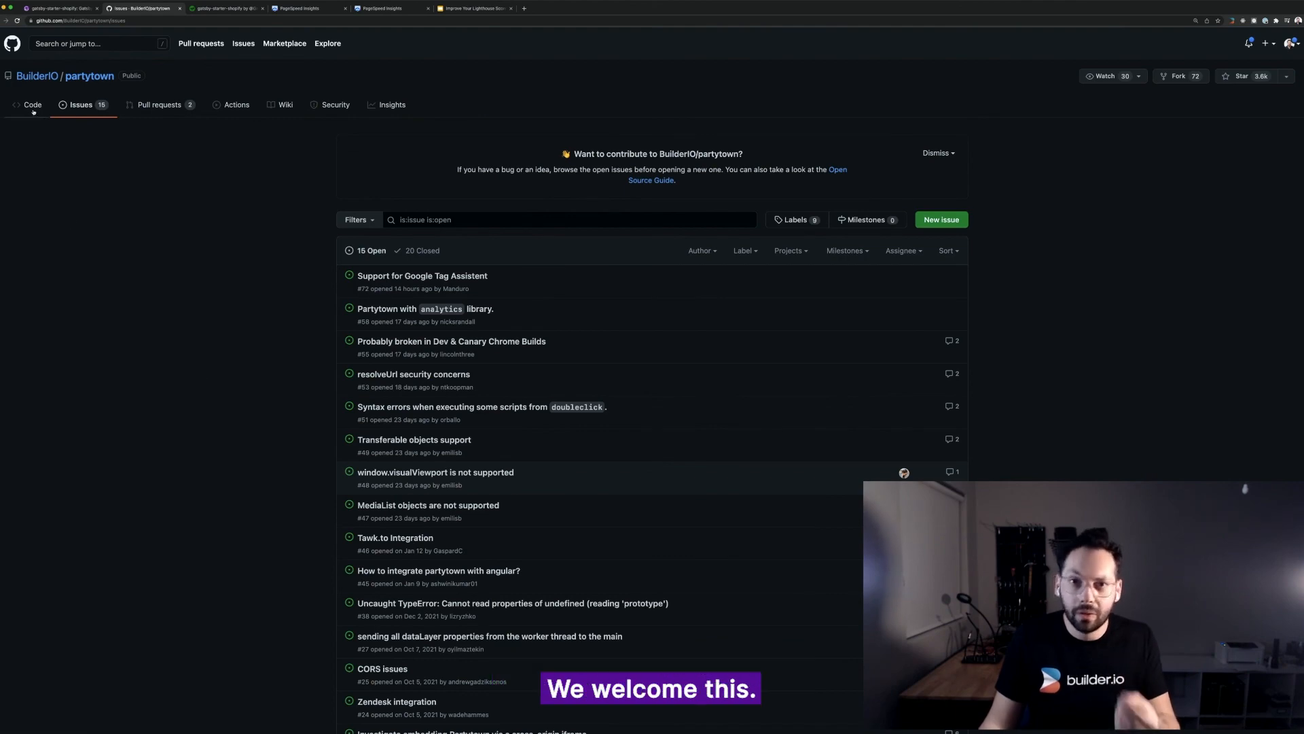
pyautogui.click(31, 105)
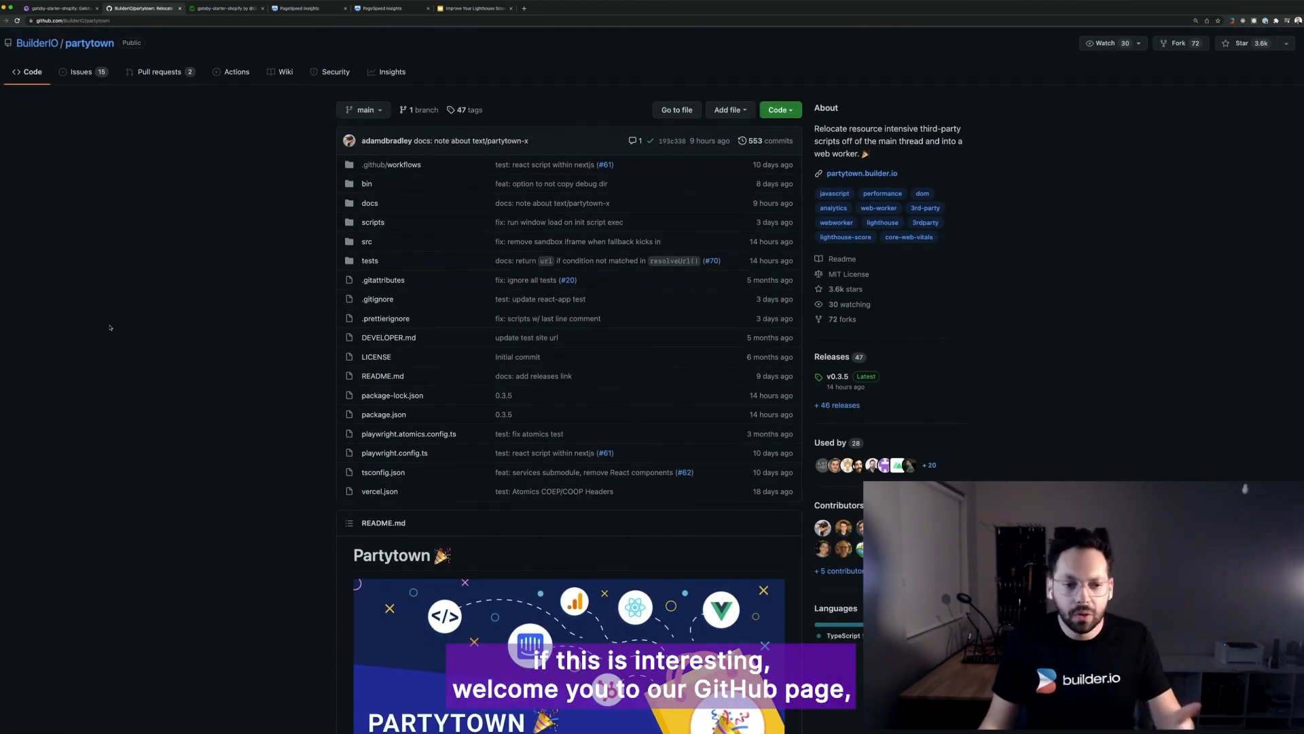
pyautogui.scroll(-3)
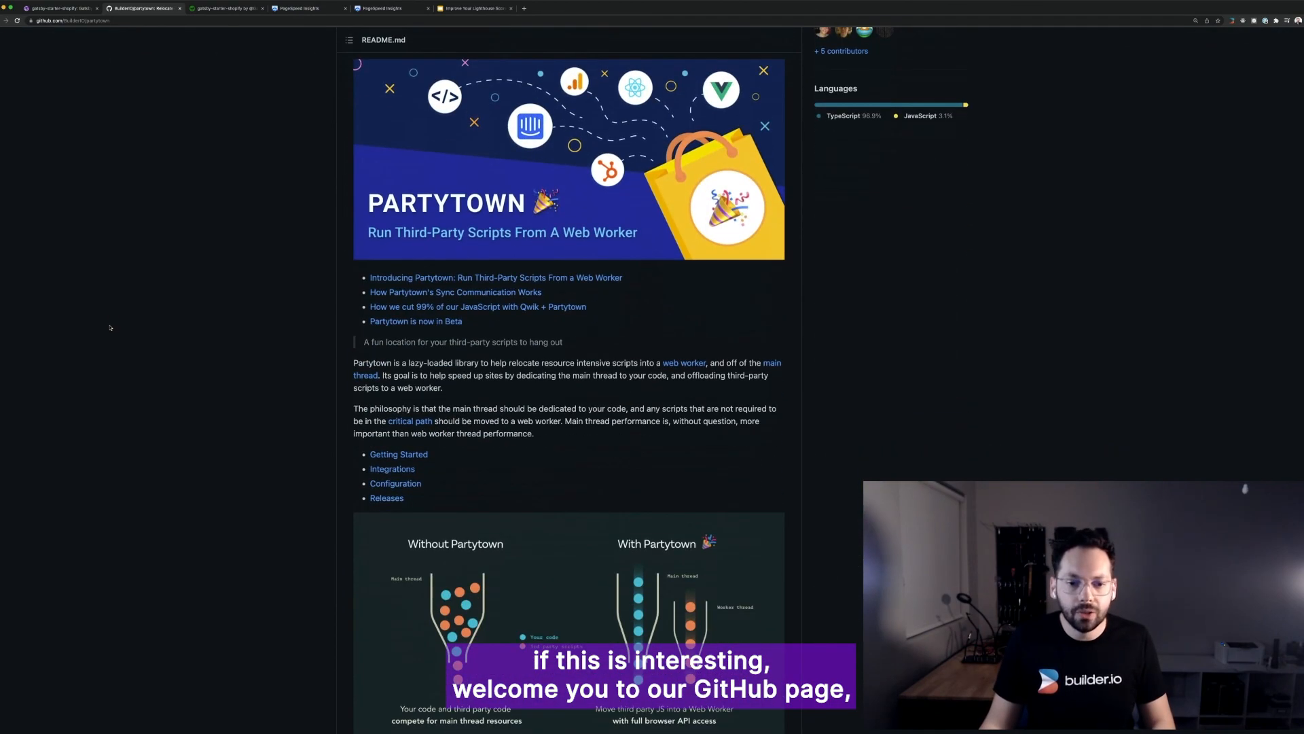